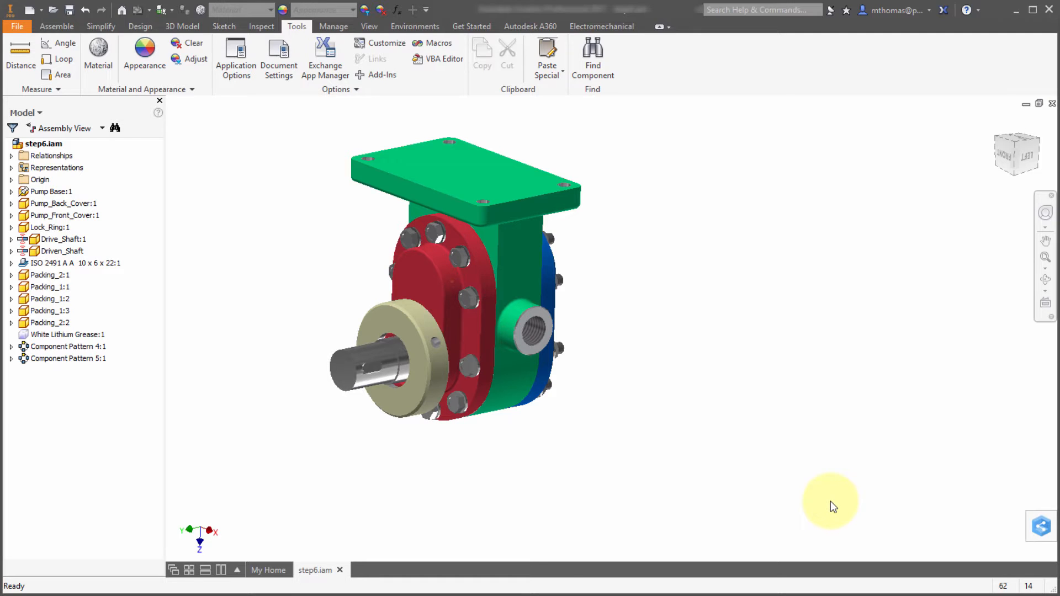
mouse_move(627, 205)
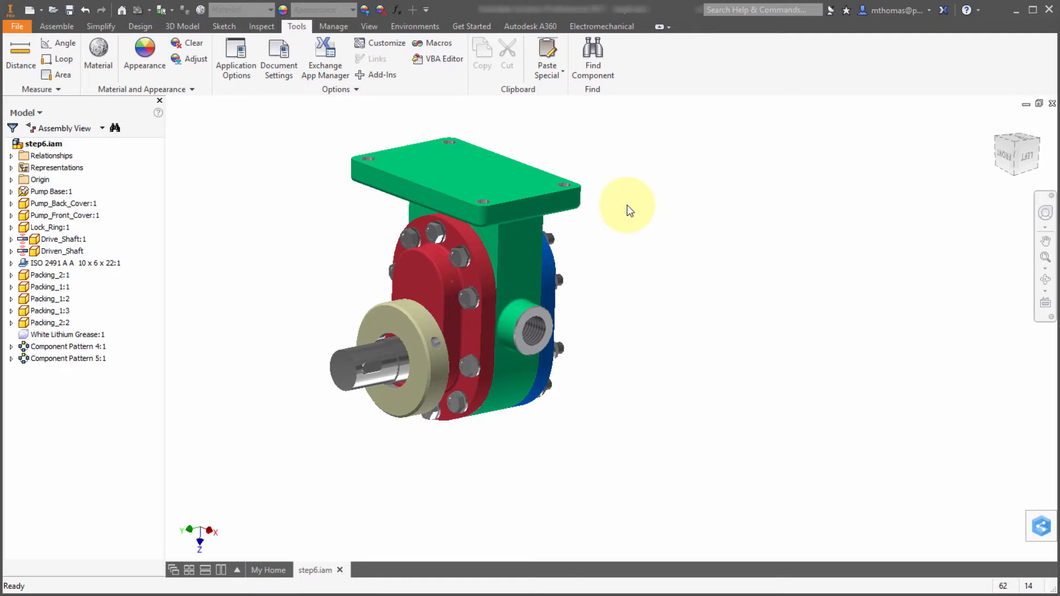
- Set the green Pump Base to Transparent and orbit to see the gears inside
left_click(49, 192)
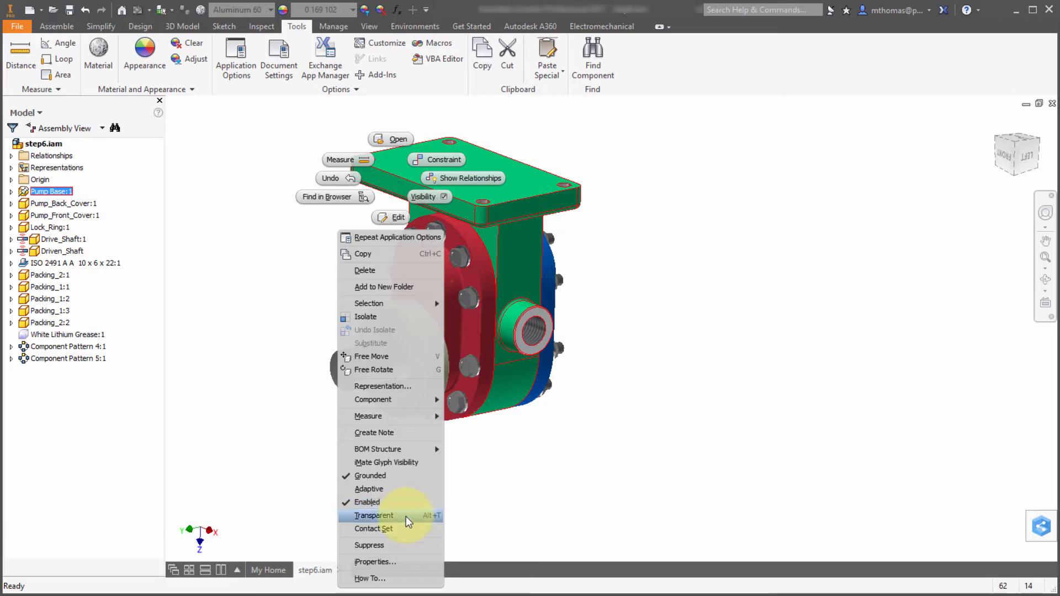
left_click(372, 515)
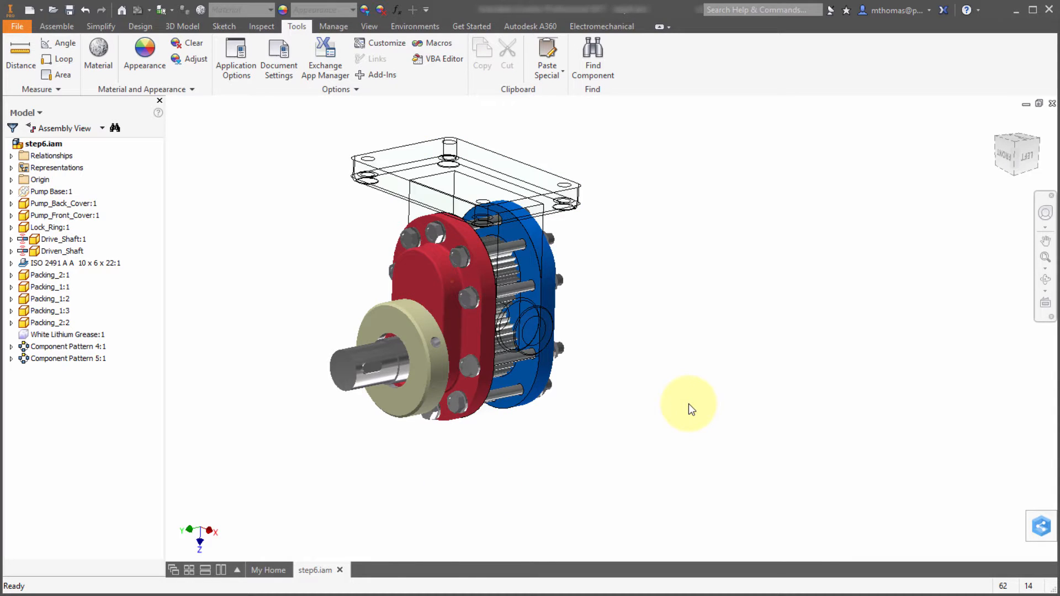
mouse_move(703, 395)
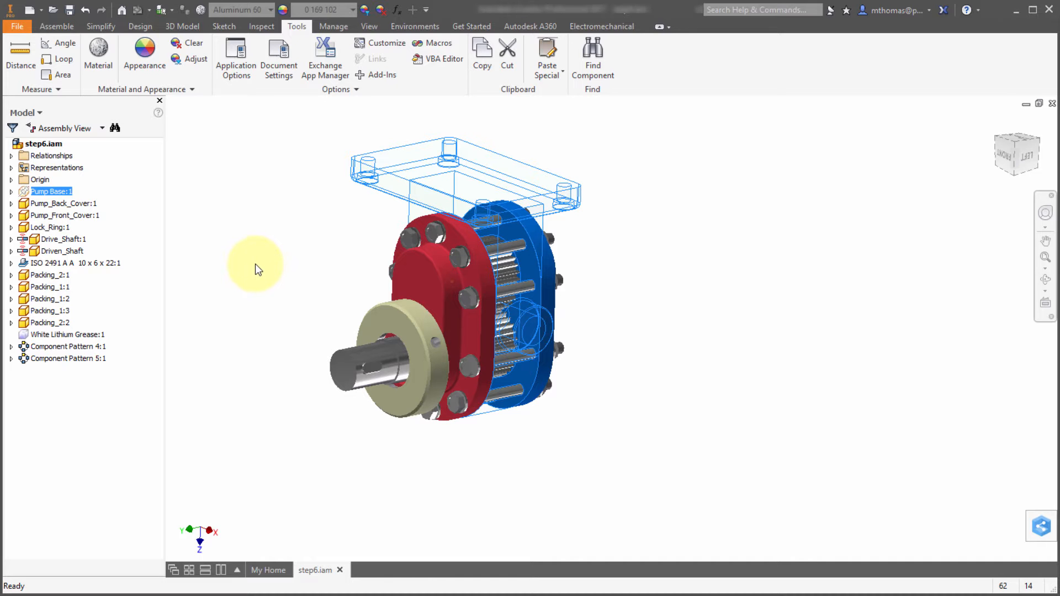
left_click_drag(255, 264, 655, 211)
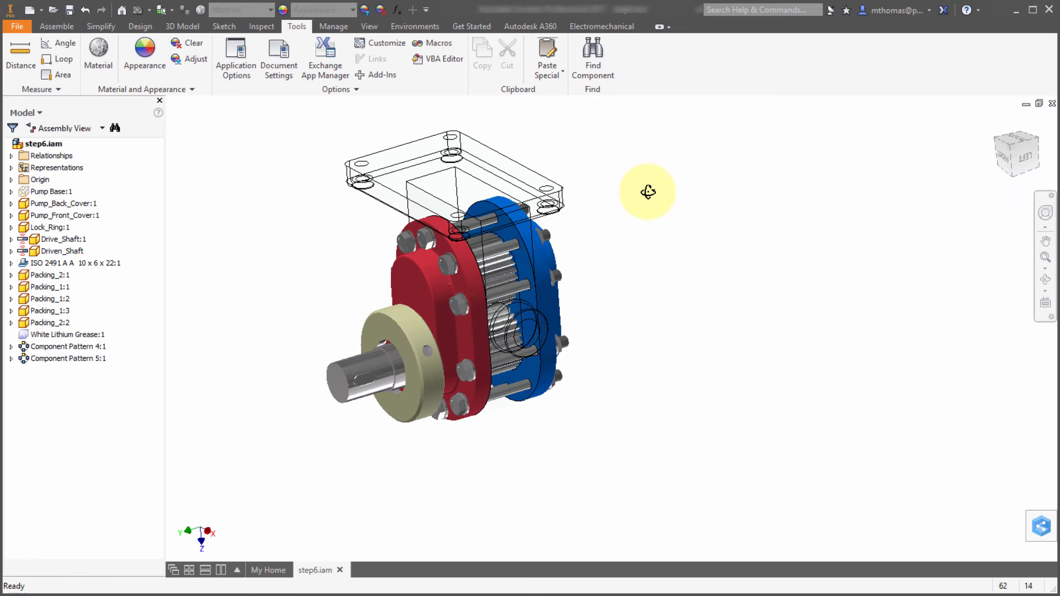
left_click(51, 191)
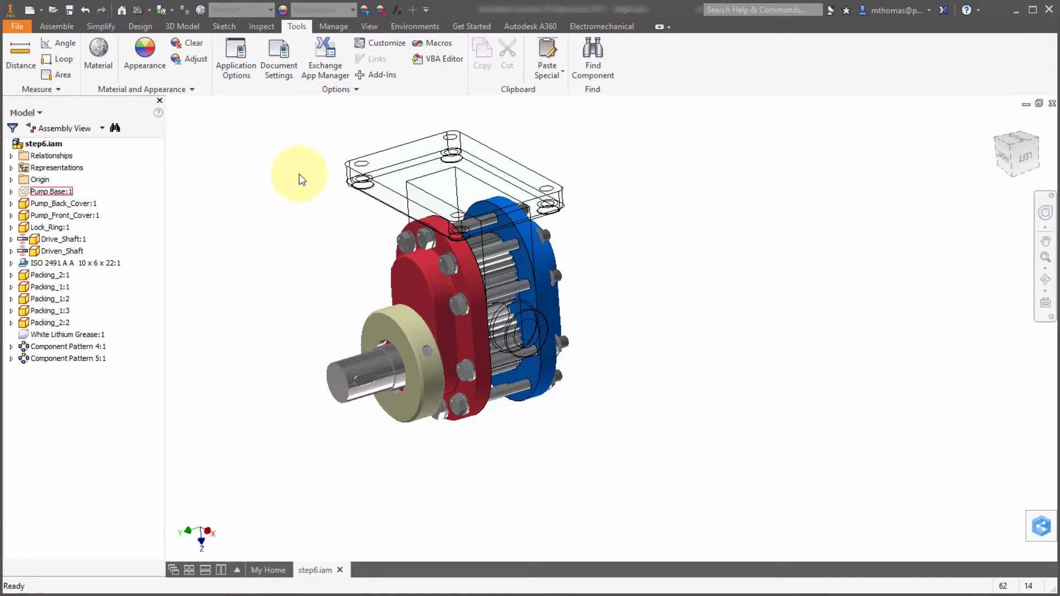
- In Application Options Display, turn off Display edges for inactive components
left_click(235, 58)
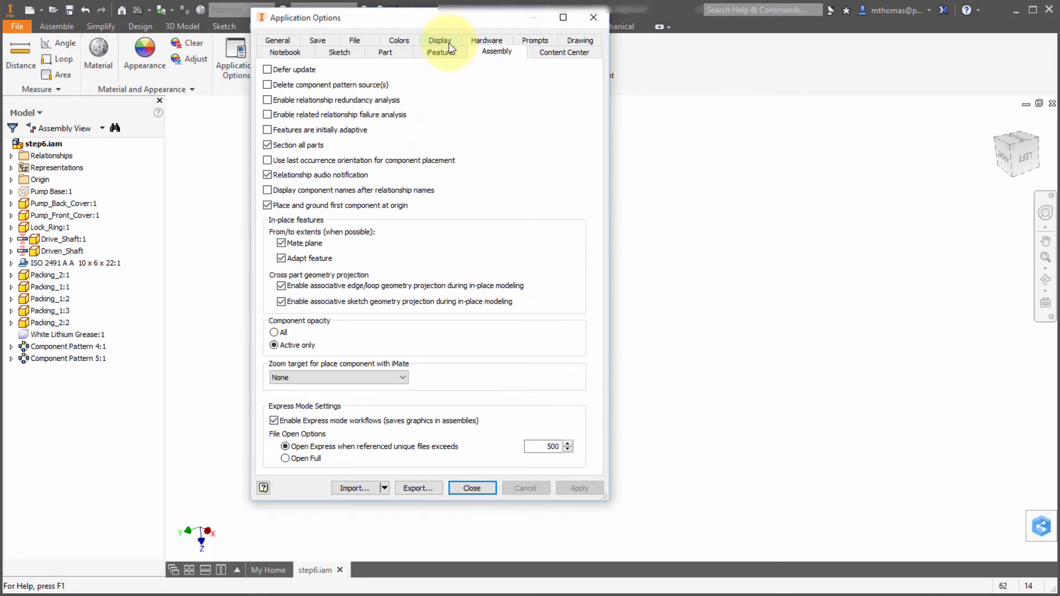
left_click(439, 39)
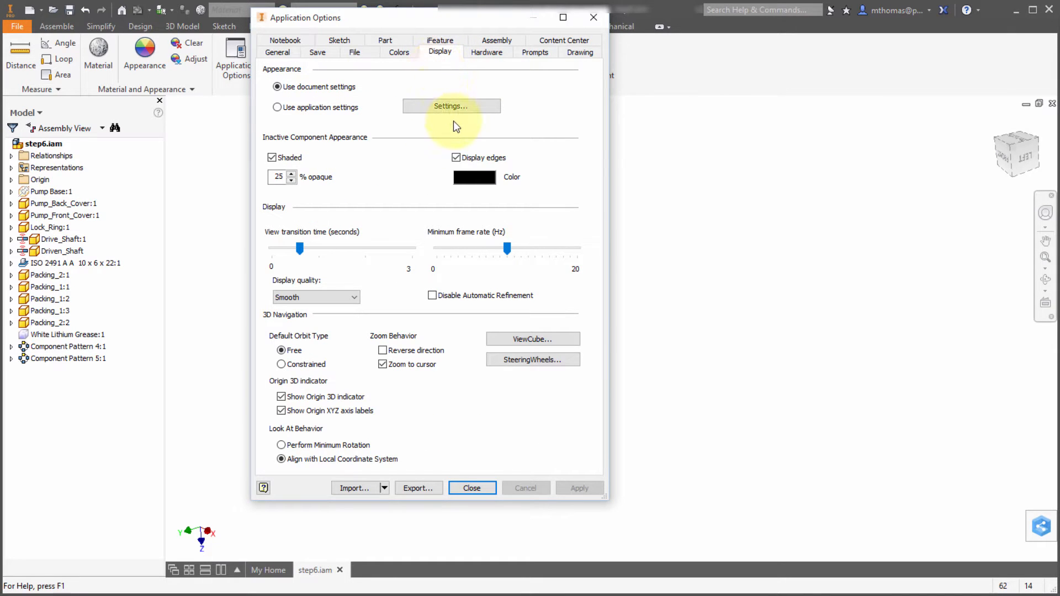
mouse_move(490, 172)
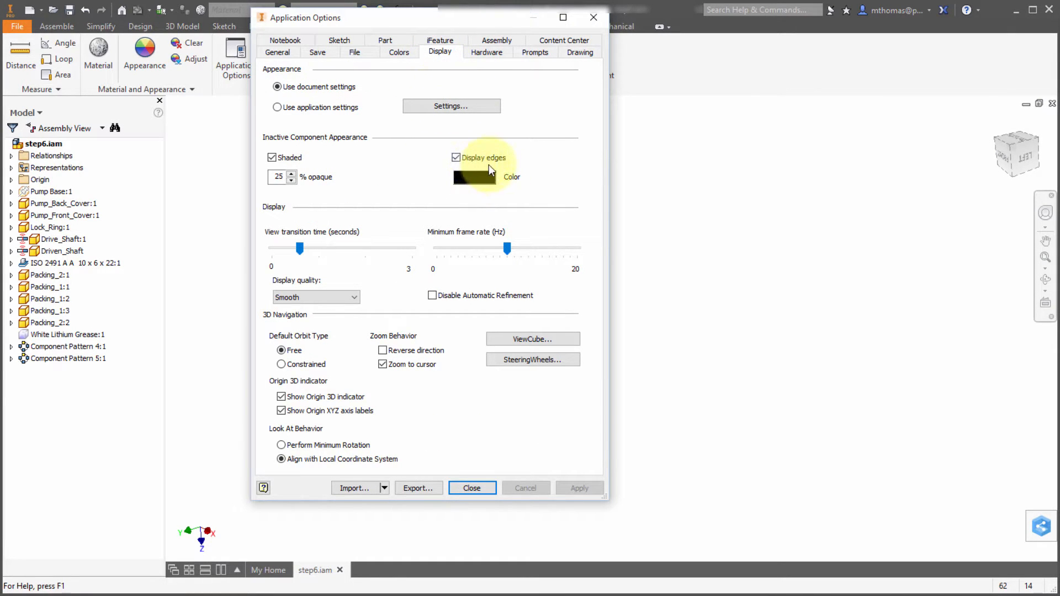
left_click(455, 157)
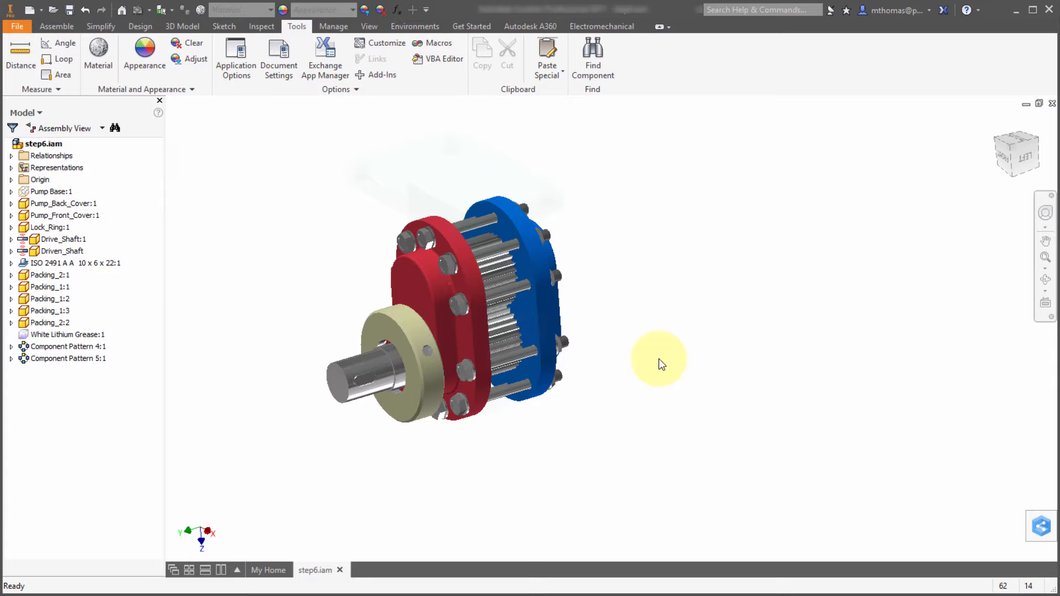
mouse_move(361, 298)
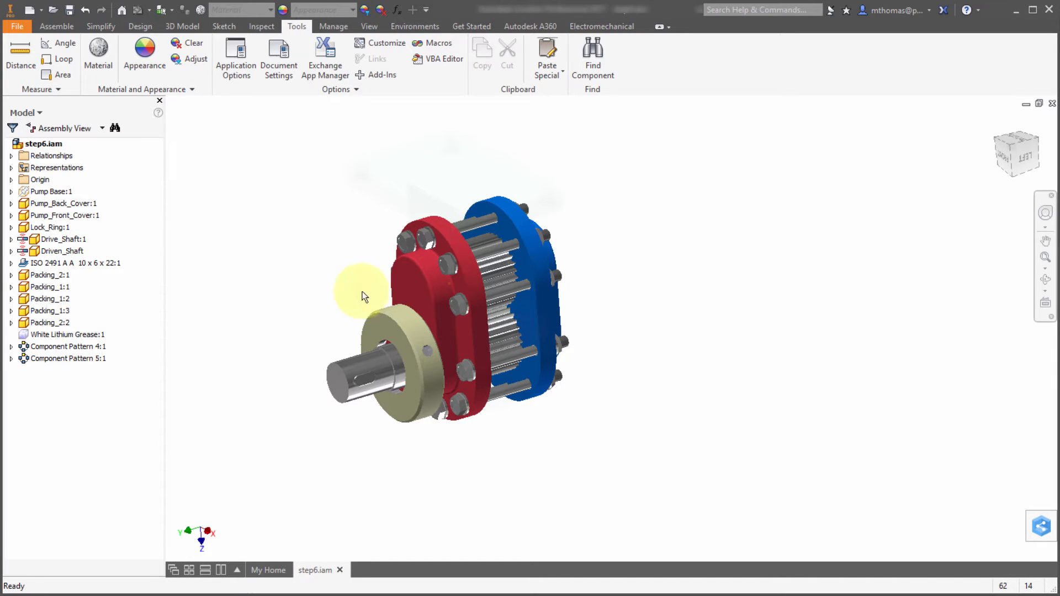
- Toggle Transparent off on the Pump Base so it shows solid green
left_click(48, 191)
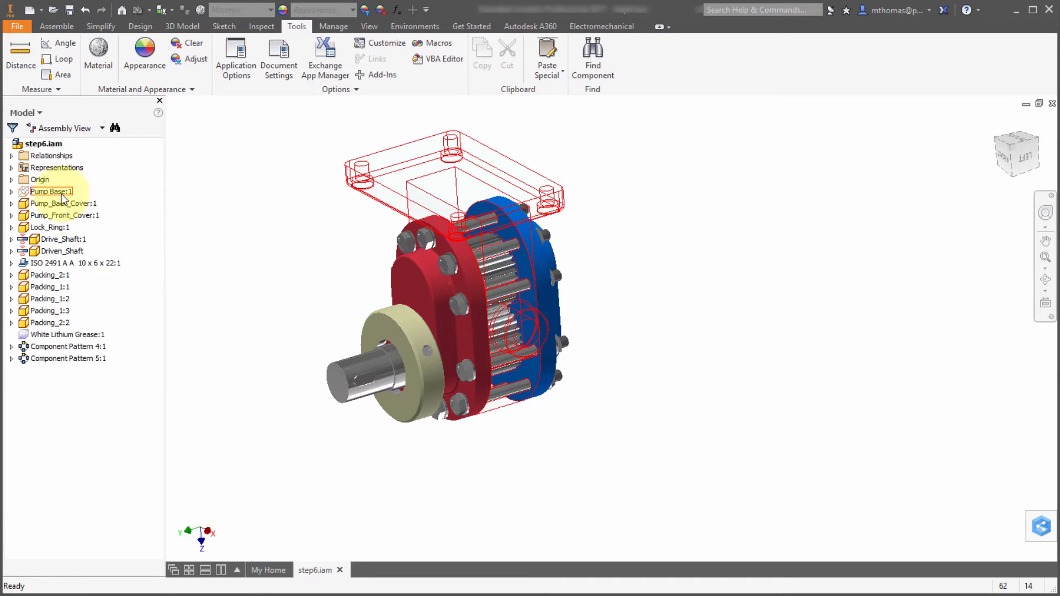
right_click(48, 190)
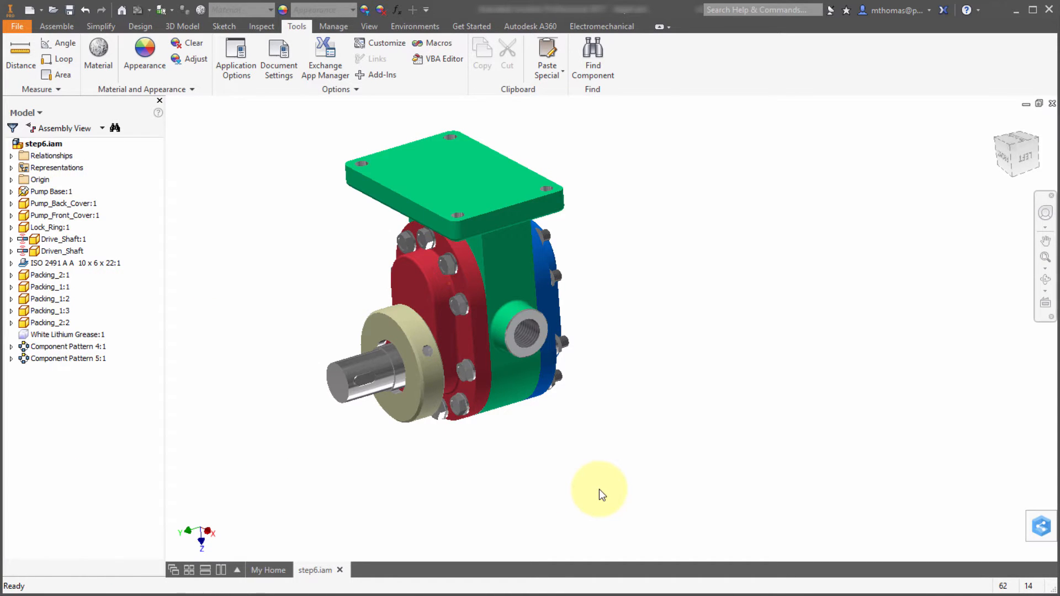
left_click(499, 276)
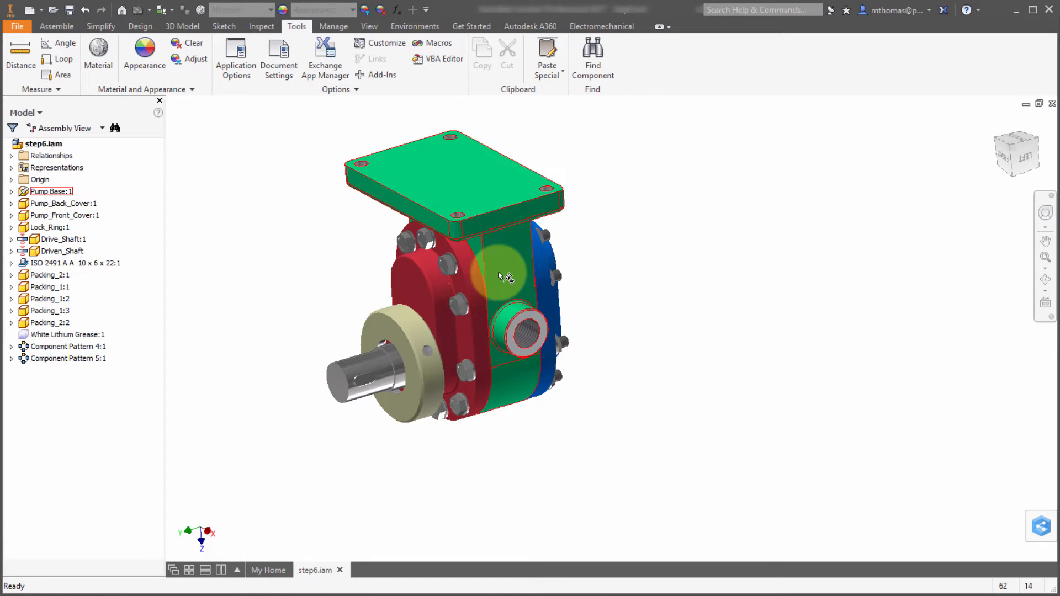
- Edit Pump Base in place, project lock ring edges into Sketch10, and list its references
double_click(50, 191)
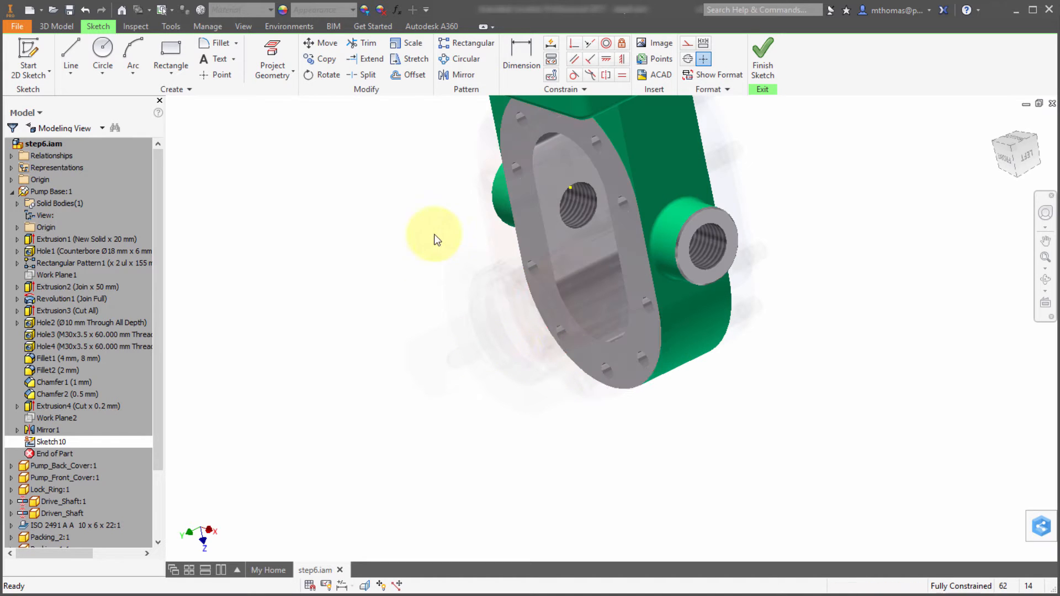
mouse_move(341, 227)
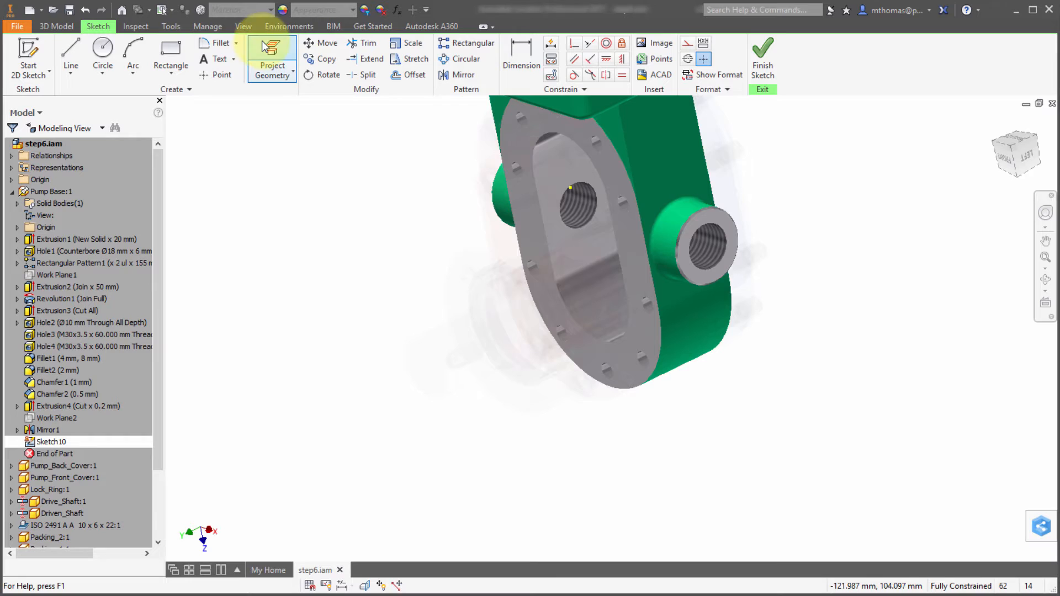
left_click(272, 53)
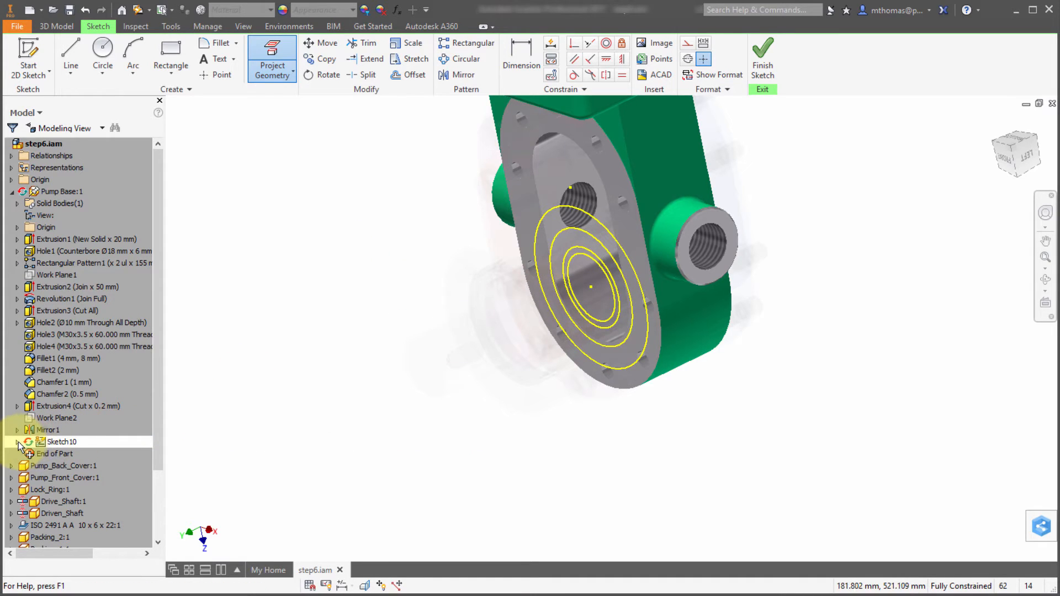
left_click(16, 442)
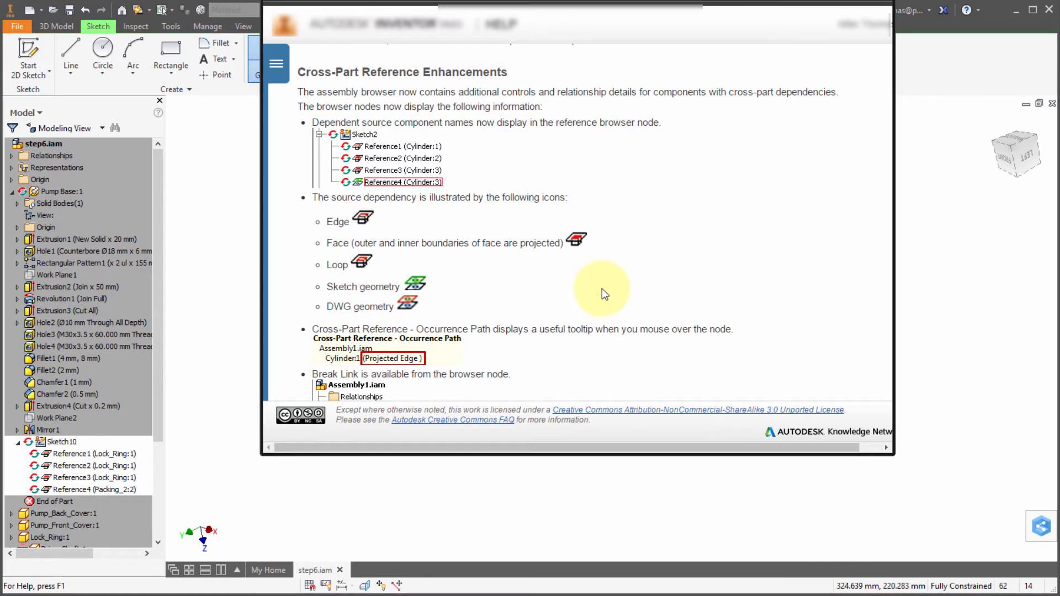
mouse_move(409, 340)
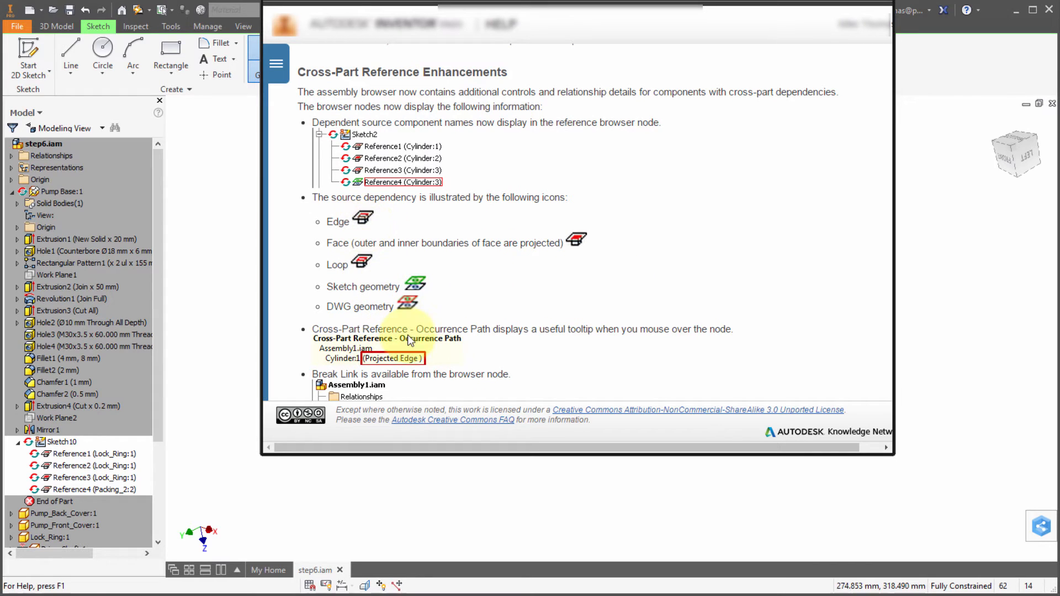
mouse_move(375, 245)
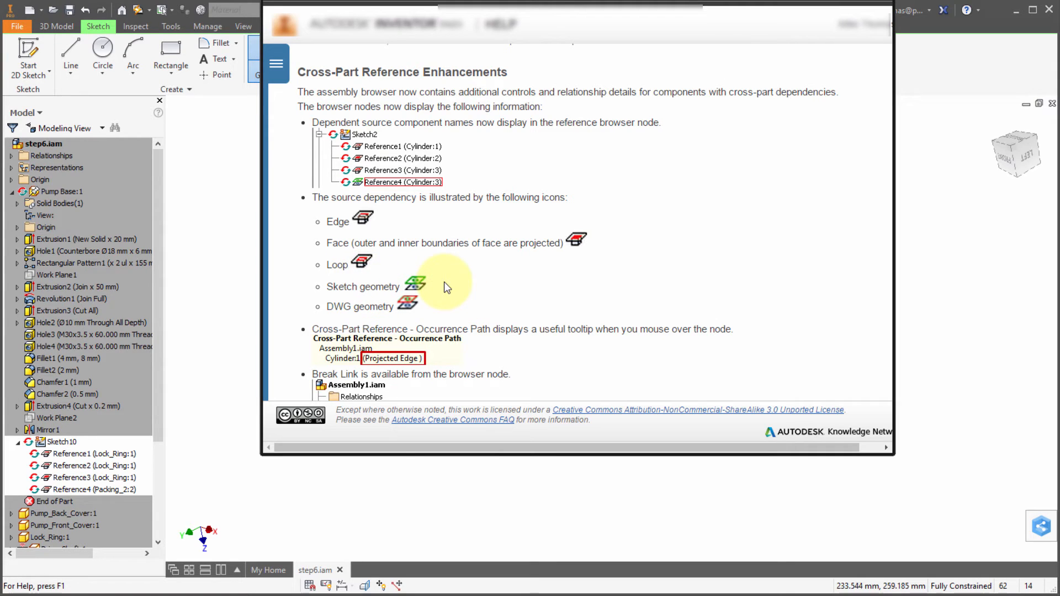
mouse_move(649, 135)
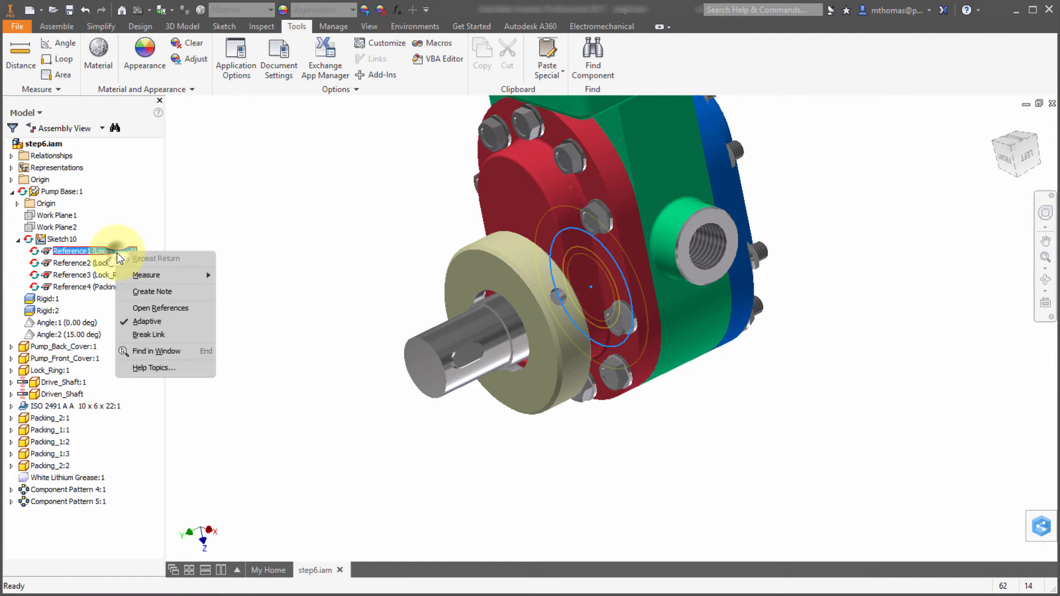
mouse_move(121, 281)
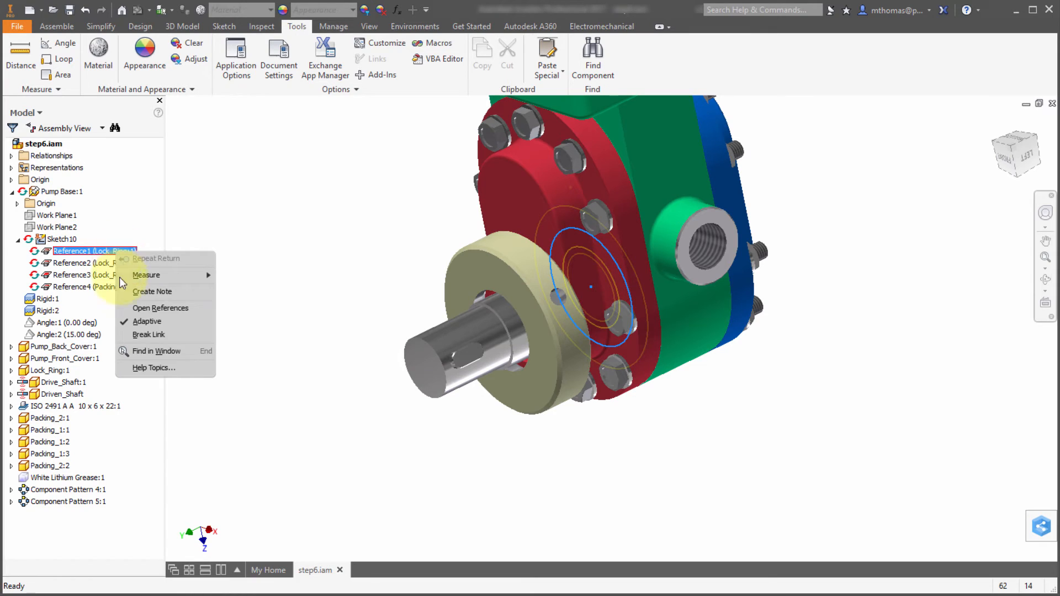
mouse_move(147, 334)
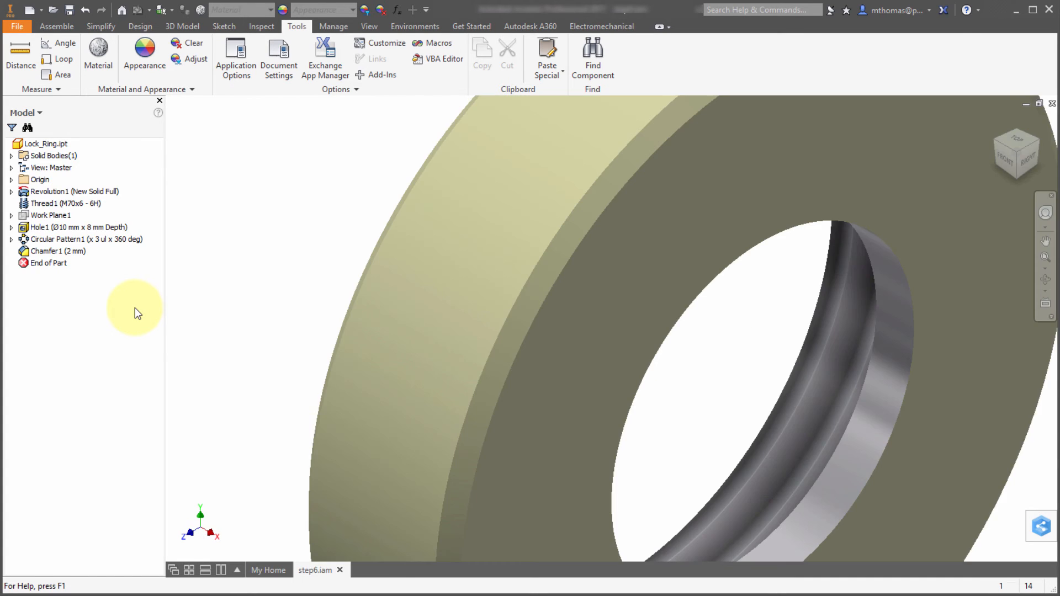
- Close Lock_Ring.ipt, declining to save changes
left_click(373, 570)
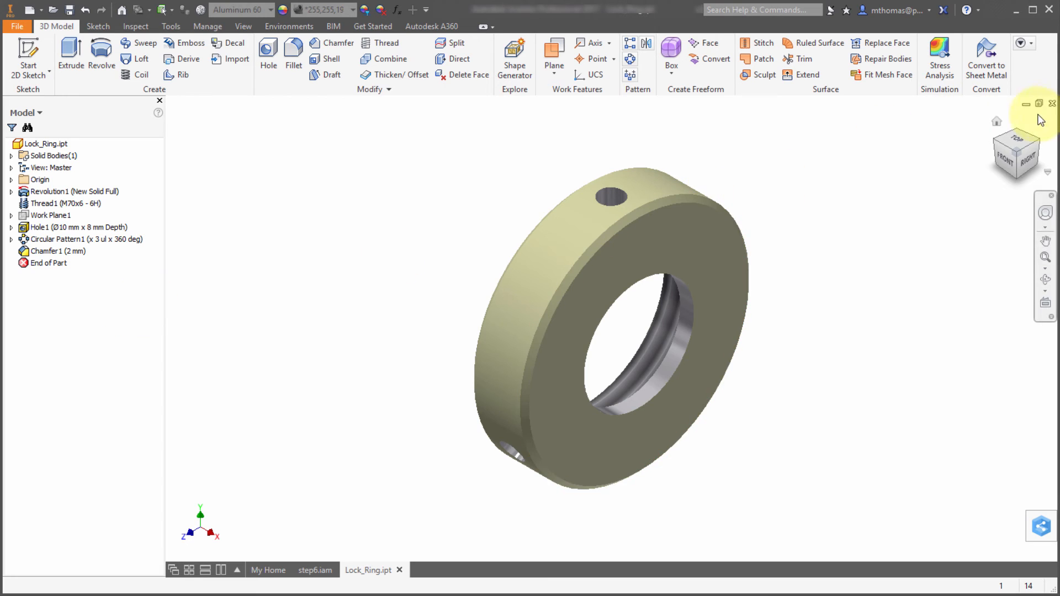
left_click(1051, 103)
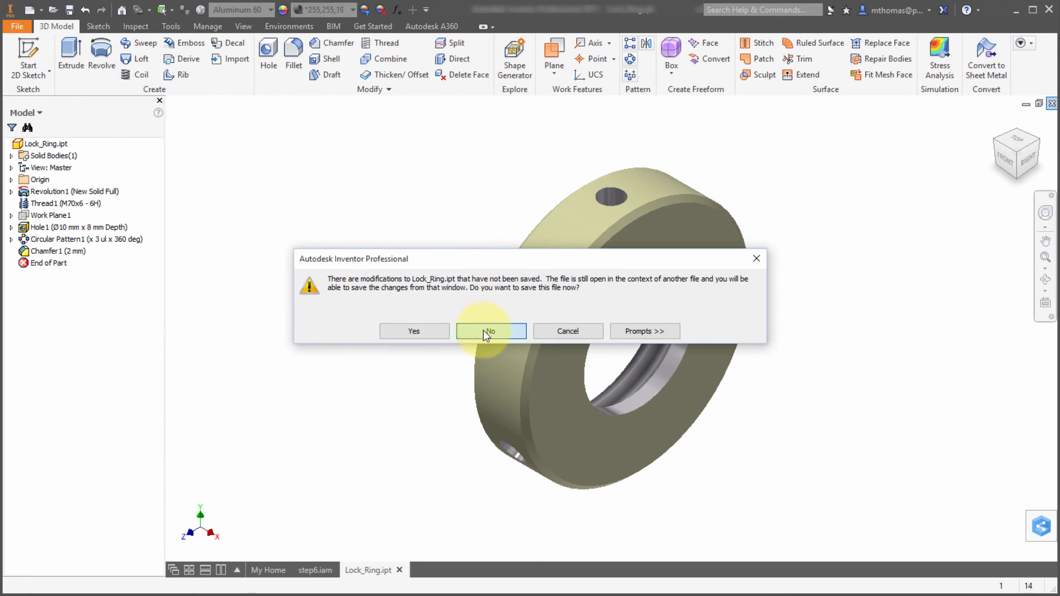
left_click(490, 331)
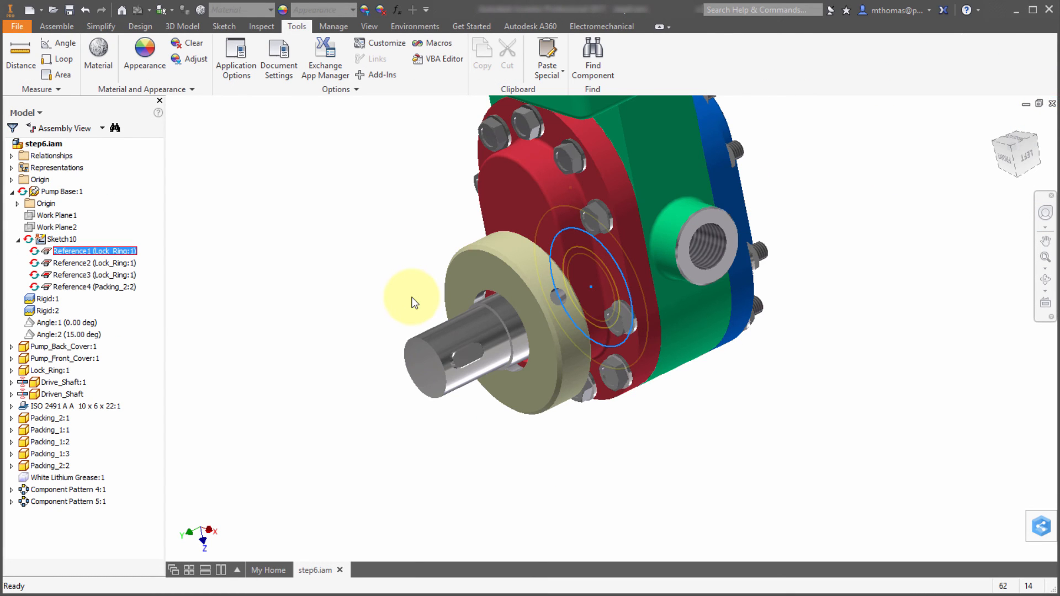